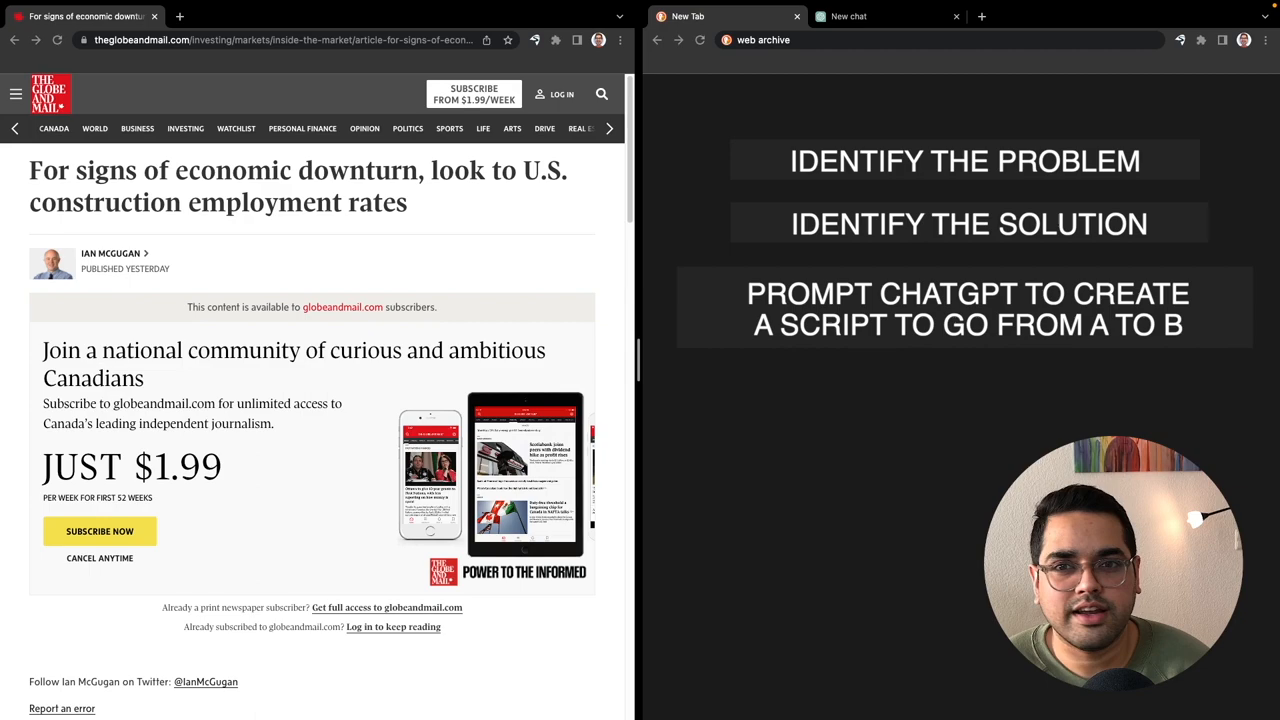
Step: Look up the Indigo ransomware article's archived snapshots on archive.org/web
left_click(244, 16)
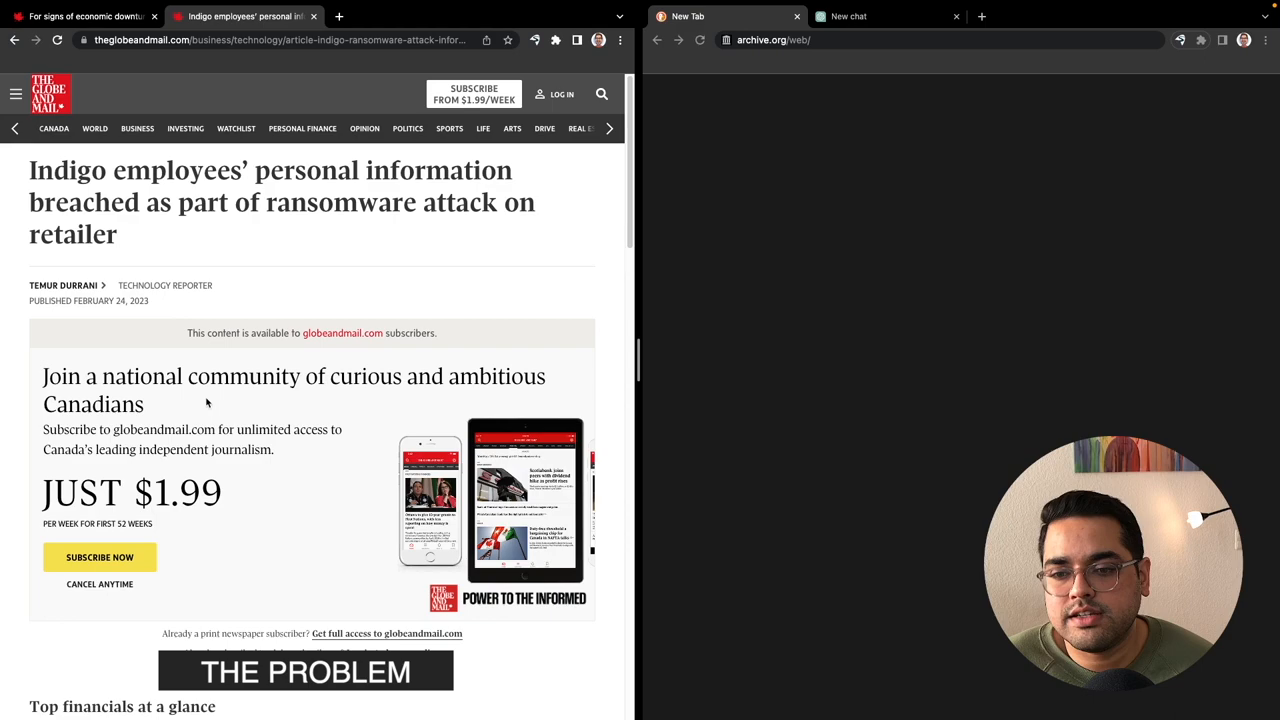
left_click(900, 40)
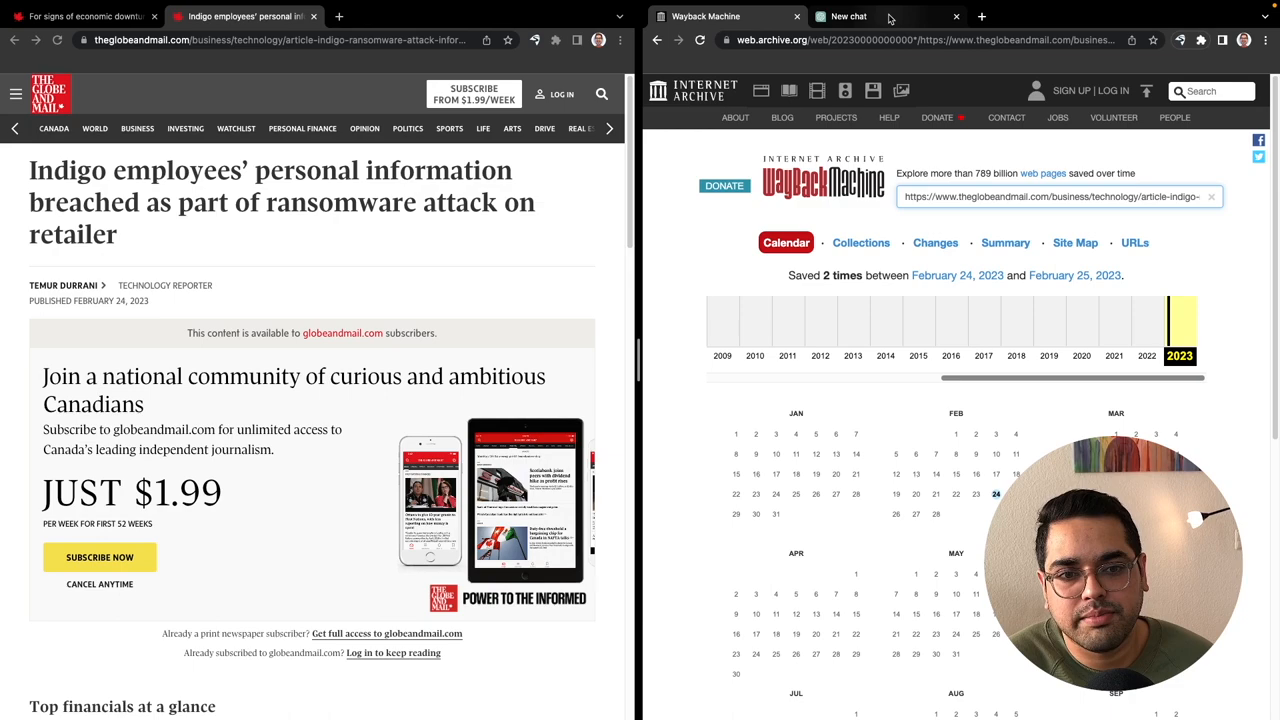
left_click(848, 16)
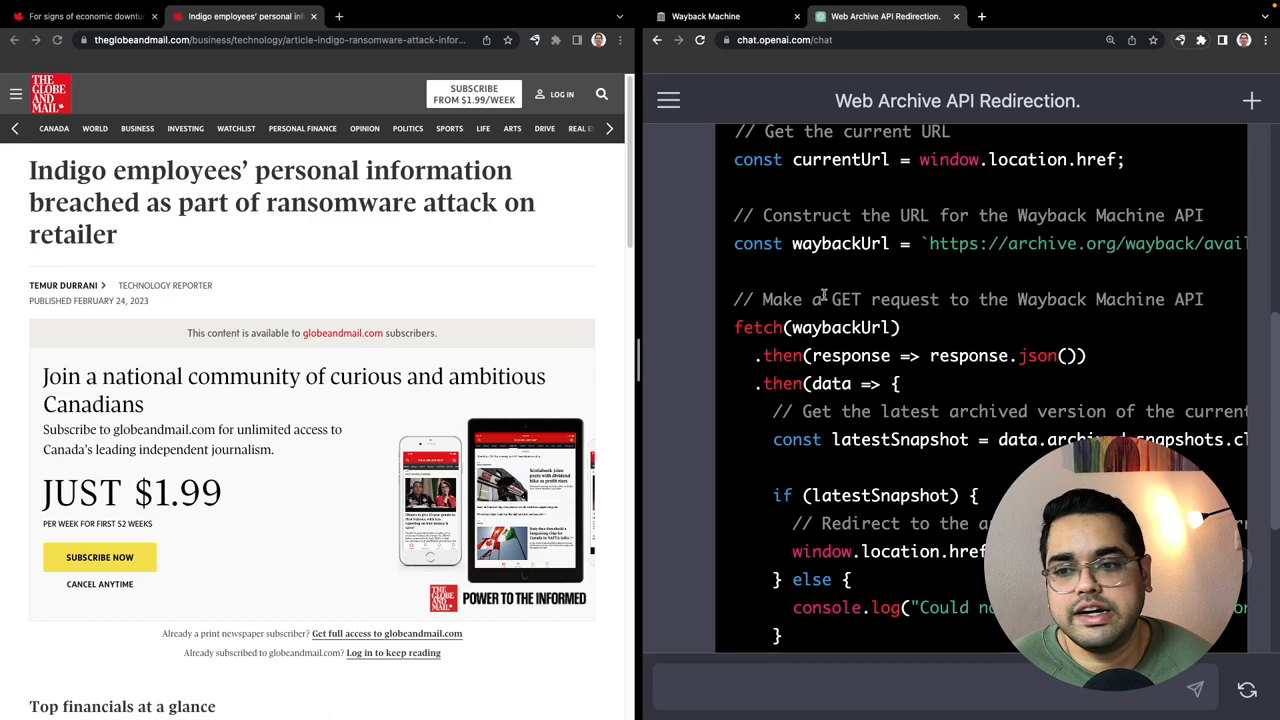
Step: Read through ChatGPT's Wayback Machine redirect script rewritten as a javascript: bookmarklet
scroll("down", 3)
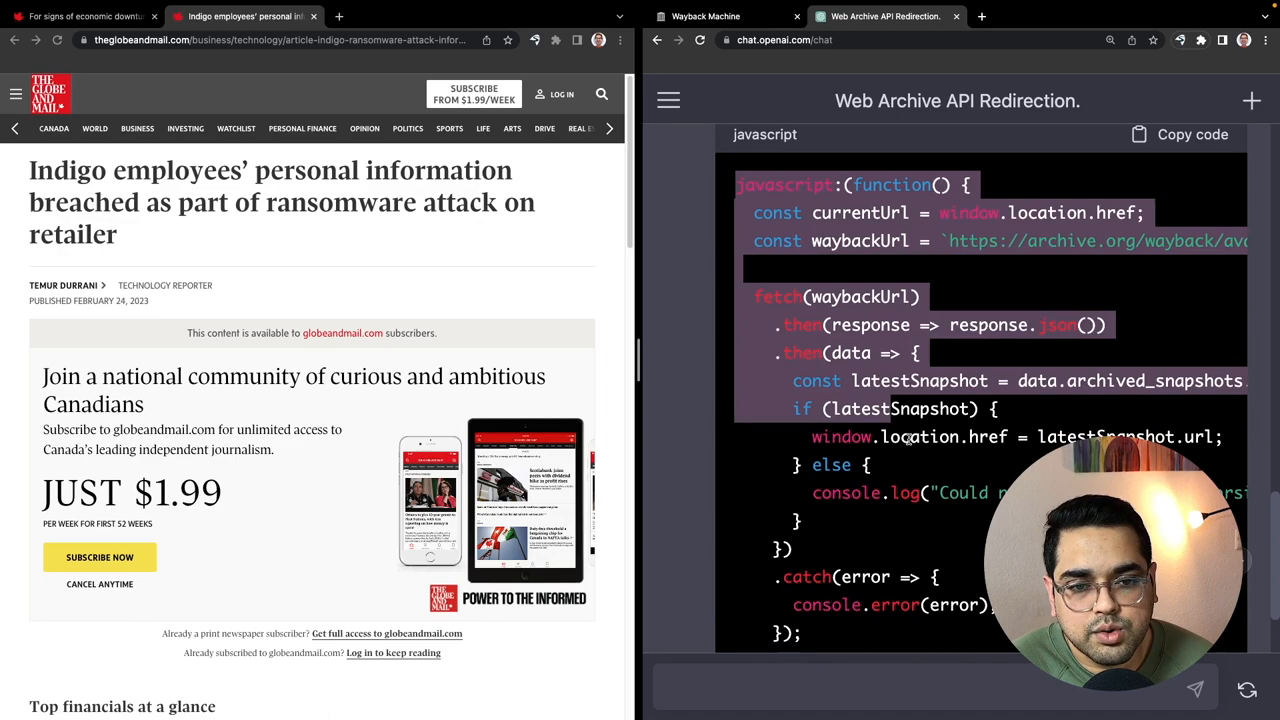
Step: Add the javascript:(function(){…})() code as a new Bookmarks Bar bookmark
scroll("down", 3)
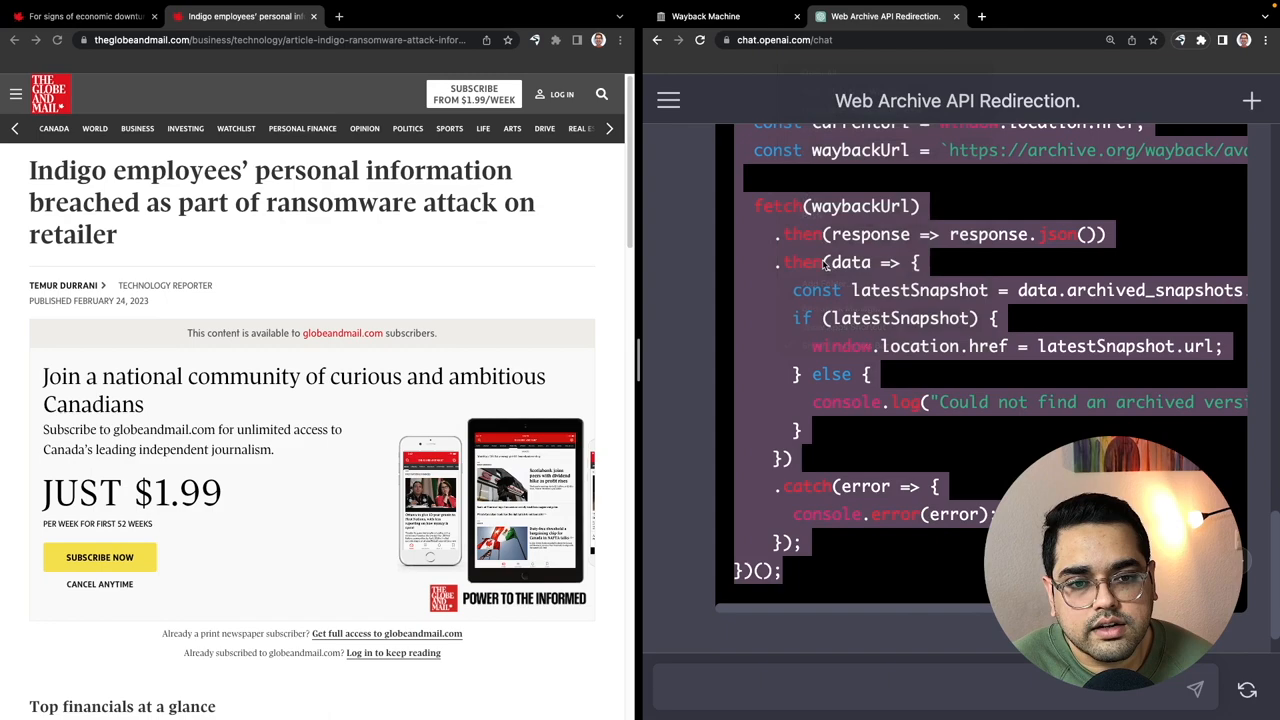
left_click(1152, 40)
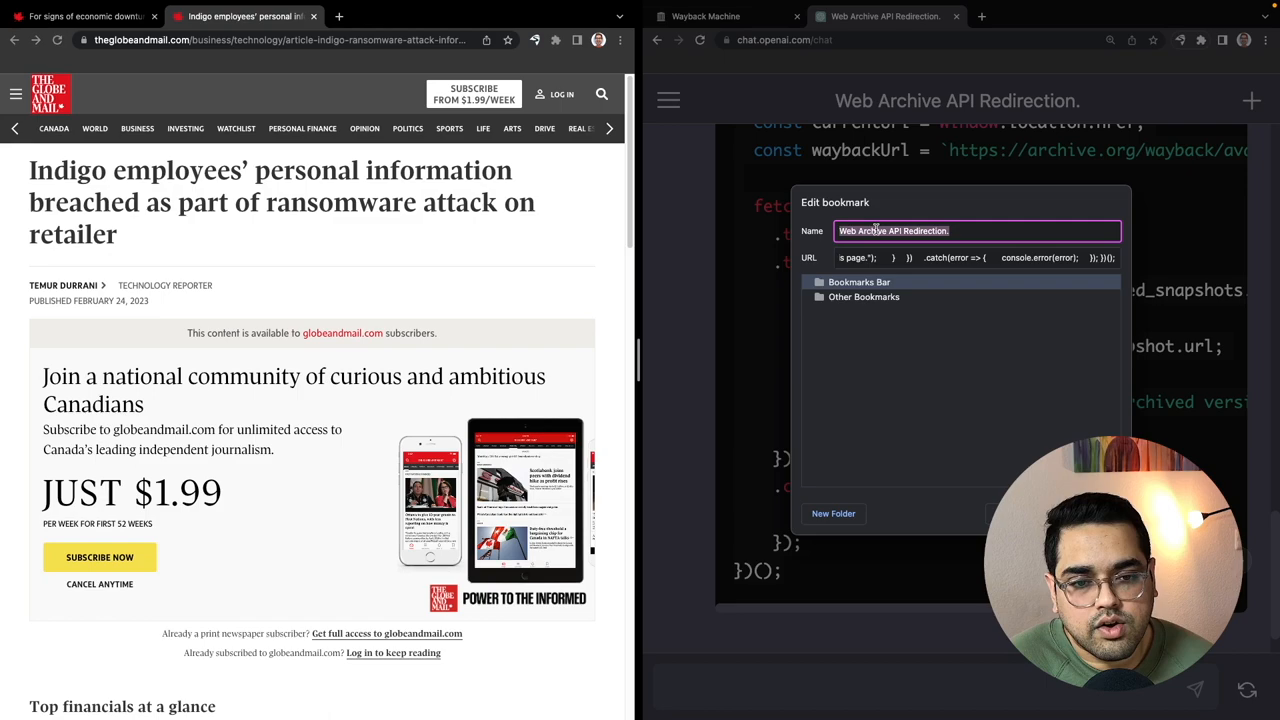